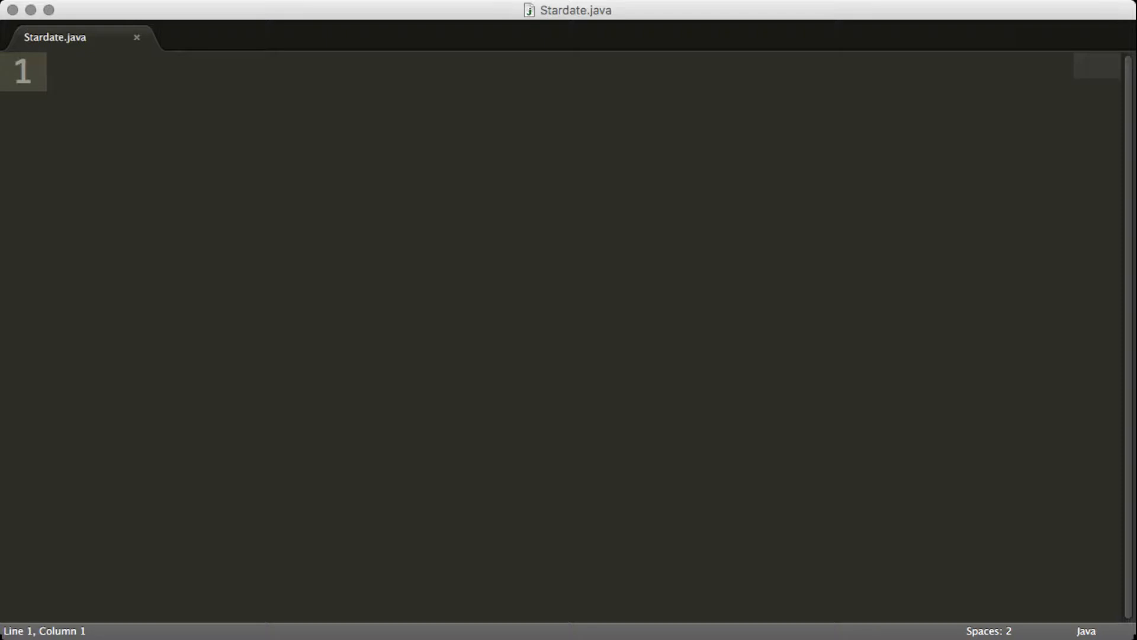
# Add the import java.util.Calendar; line at the top of Stardate.java
pyautogui.write('import')
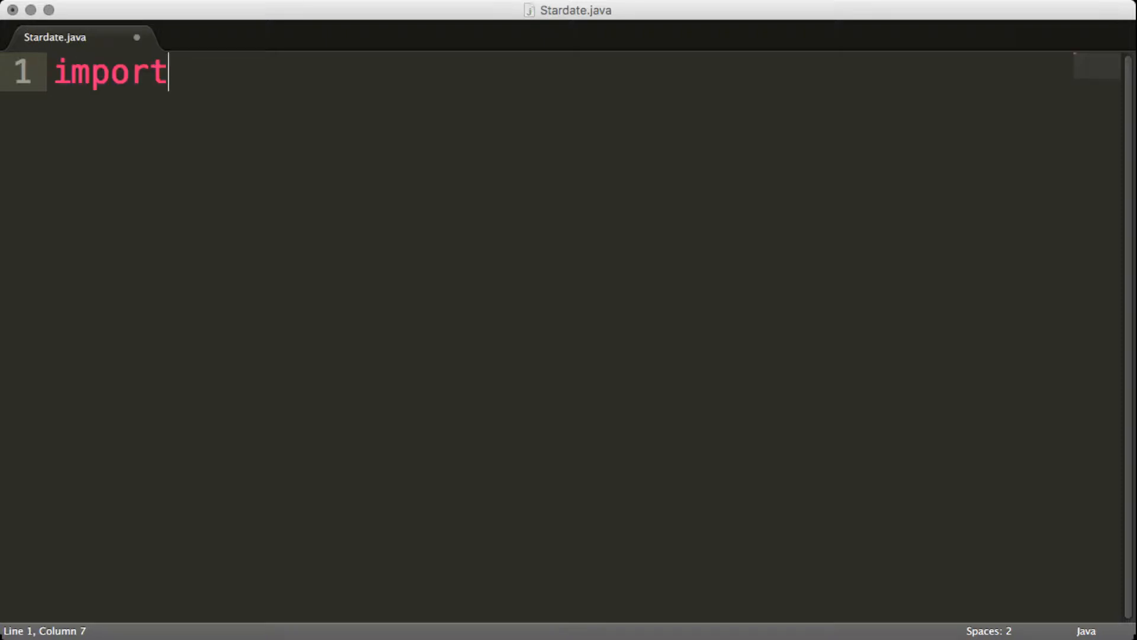
pyautogui.write('java.util.')
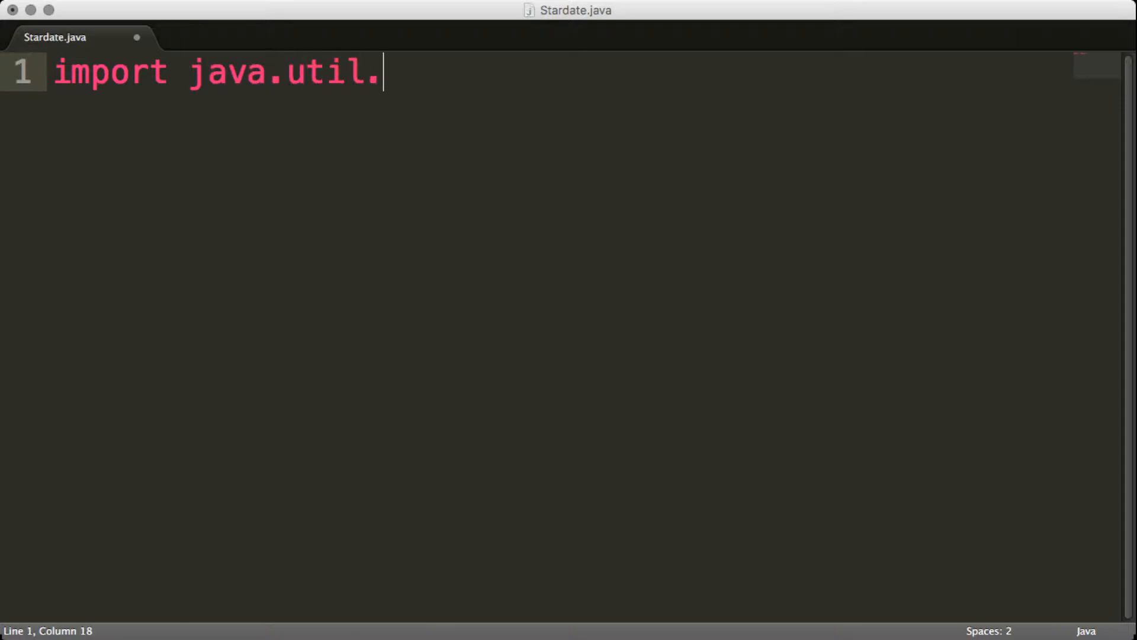
pyautogui.write('Calendar;')
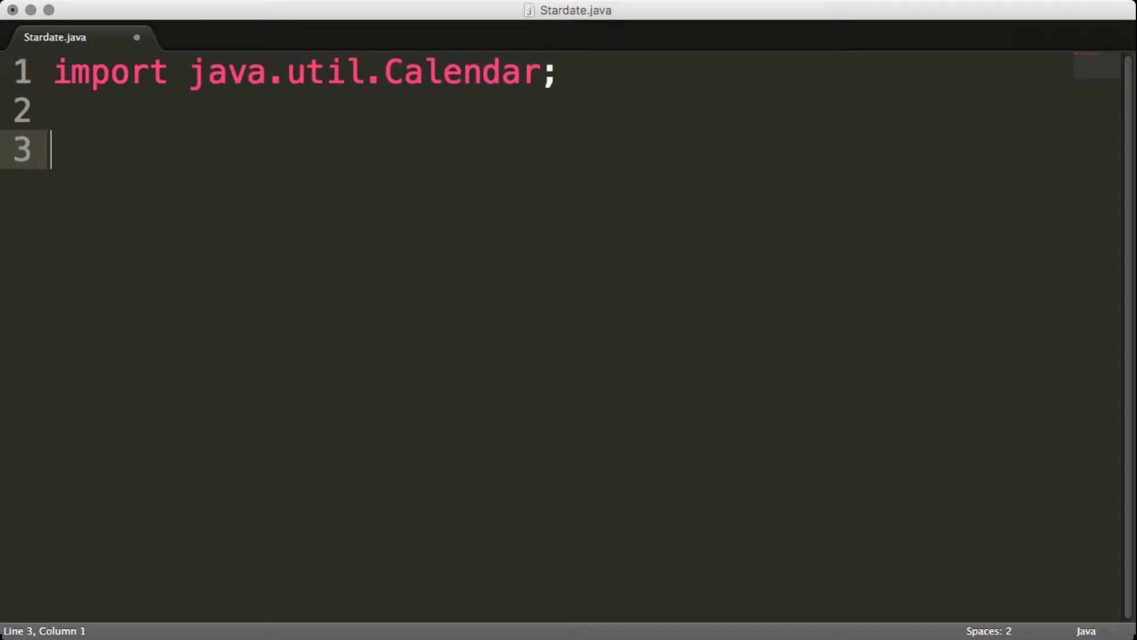
# Declare public class Stardate with a public static void main(String[] args) method
pyautogui.write('publi')
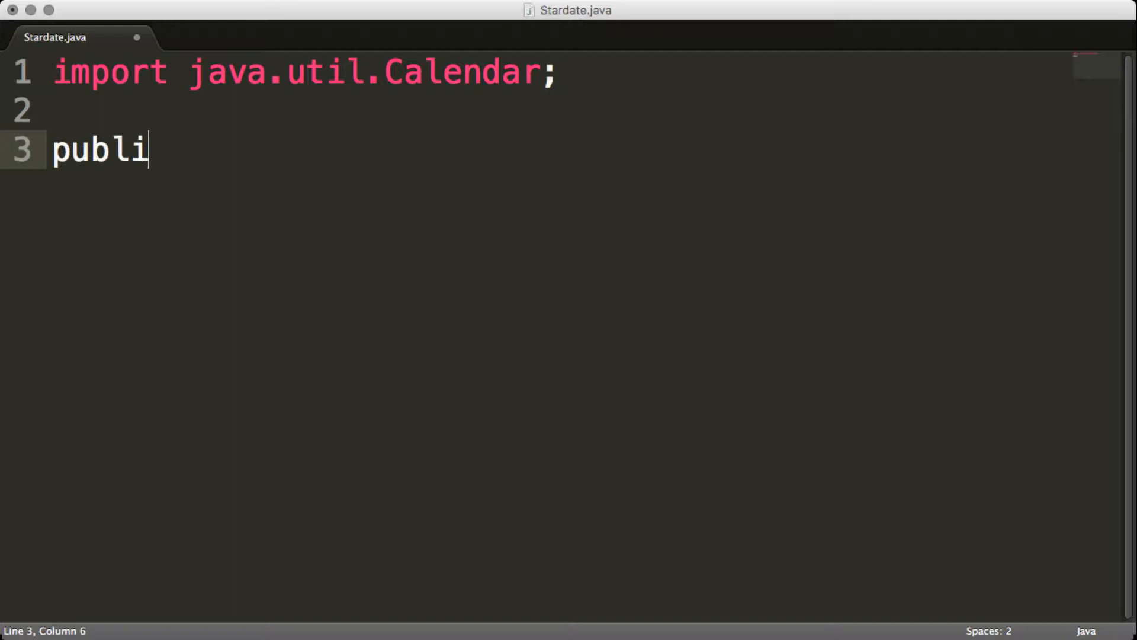
pyautogui.write('c class S')
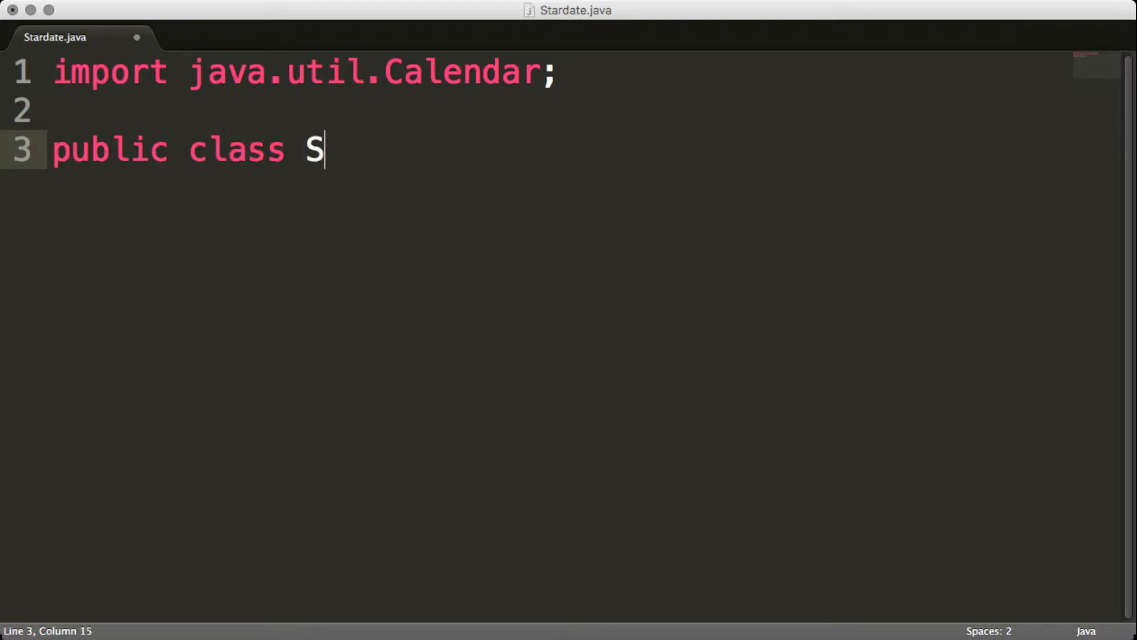
pyautogui.write('tardate')
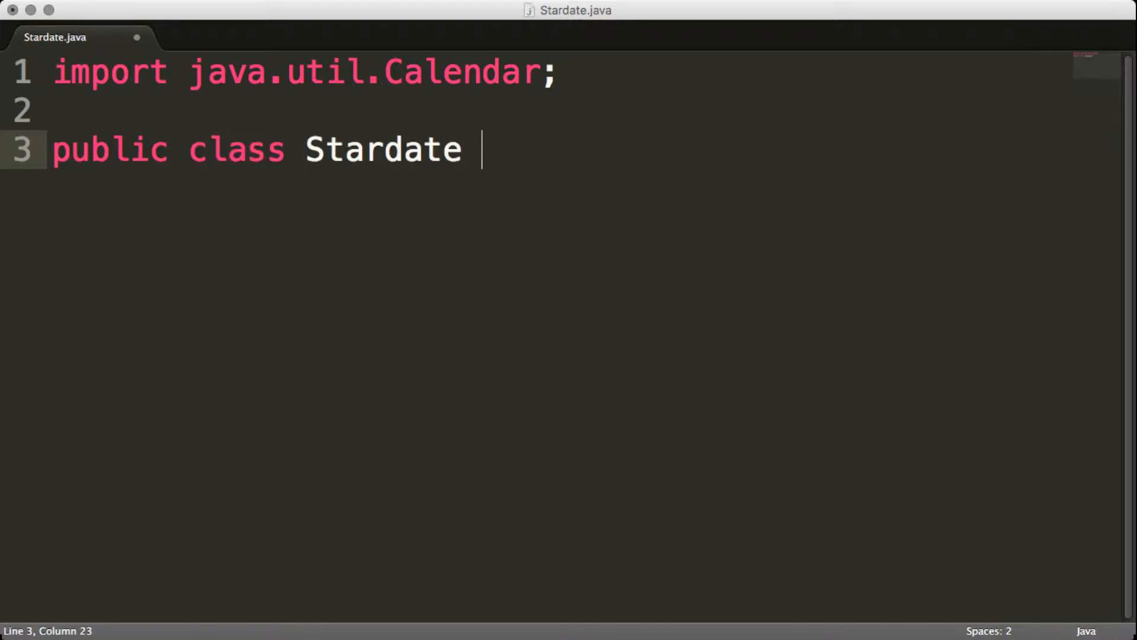
pyautogui.write('{ public sta')
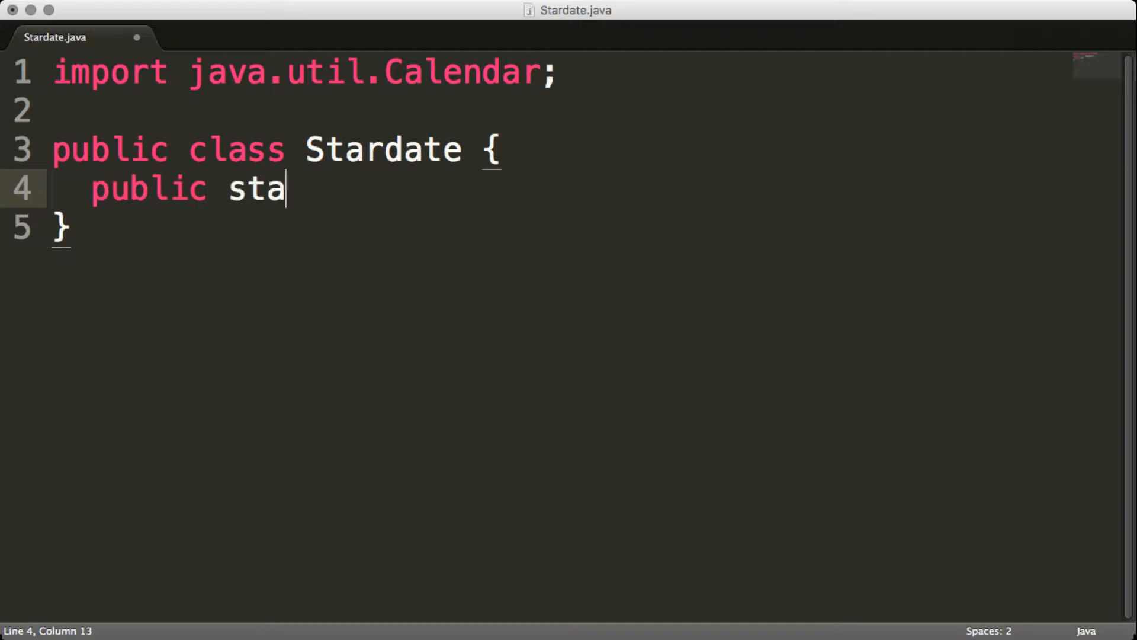
pyautogui.write('tic void main')
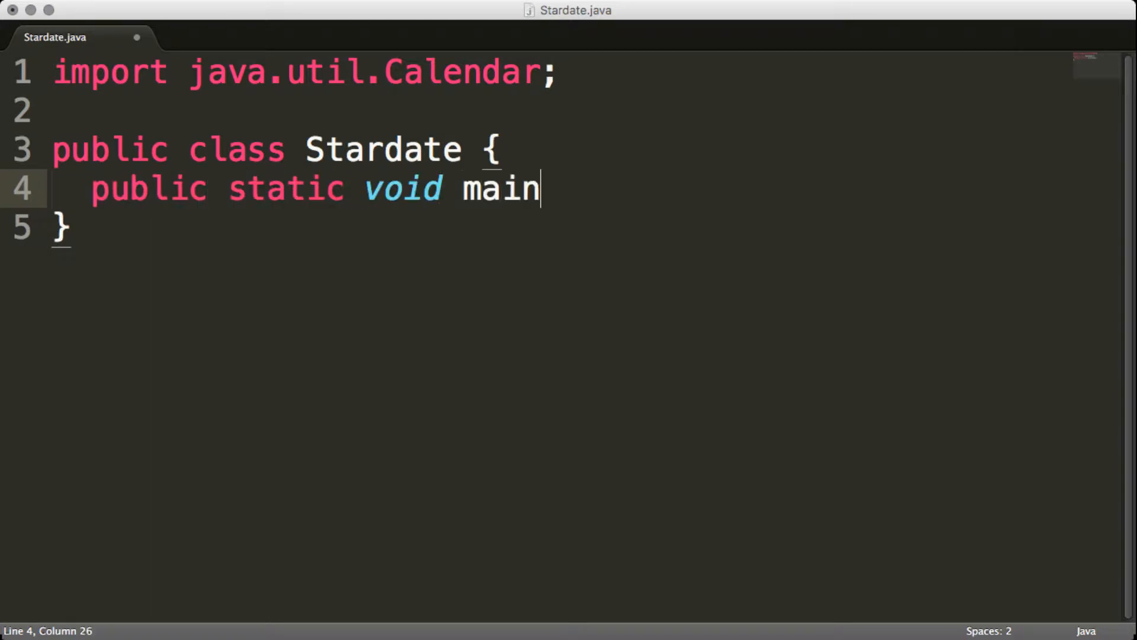
pyautogui.write('(String)')
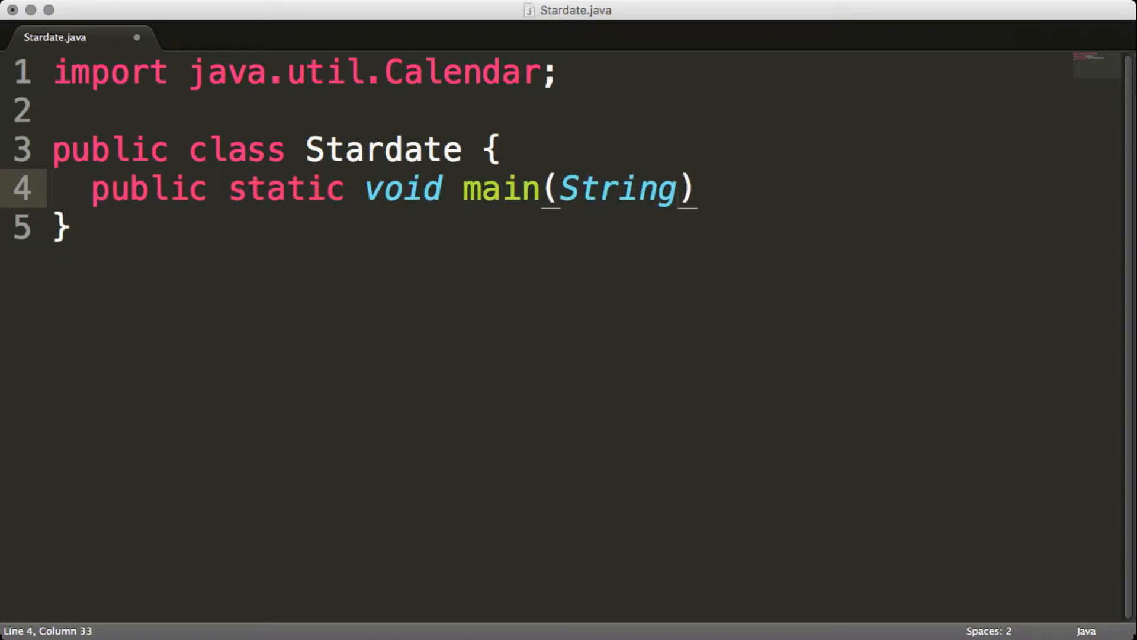
pyautogui.write('[] args) {}')
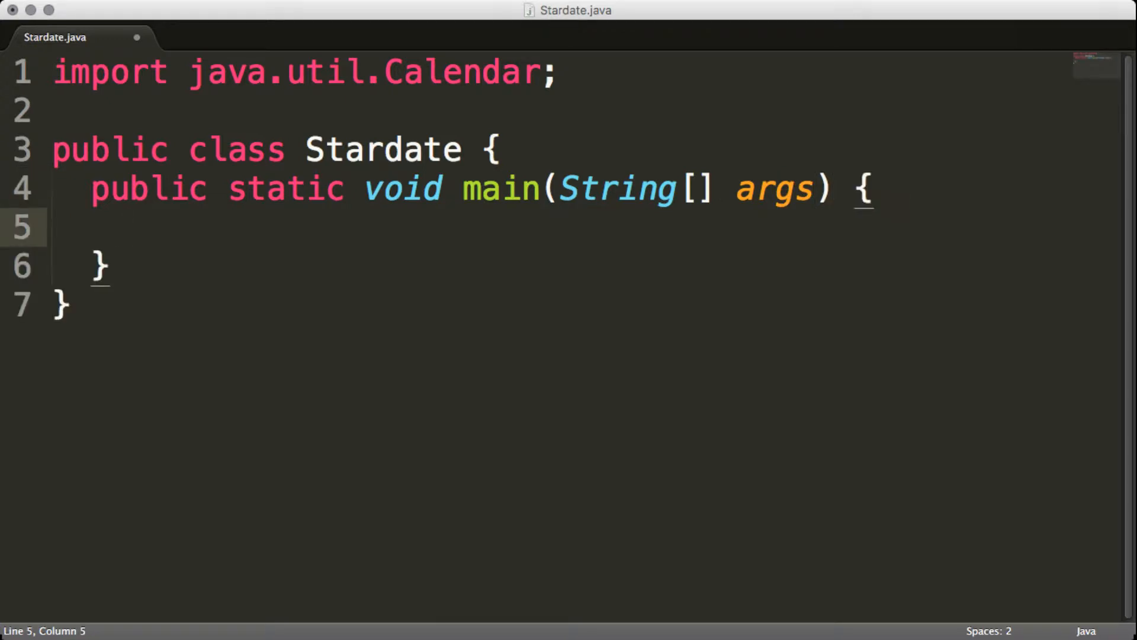
# Declare Calendar calendar = Calendar.getInstance(); inside main
pyautogui.write('Calendar')
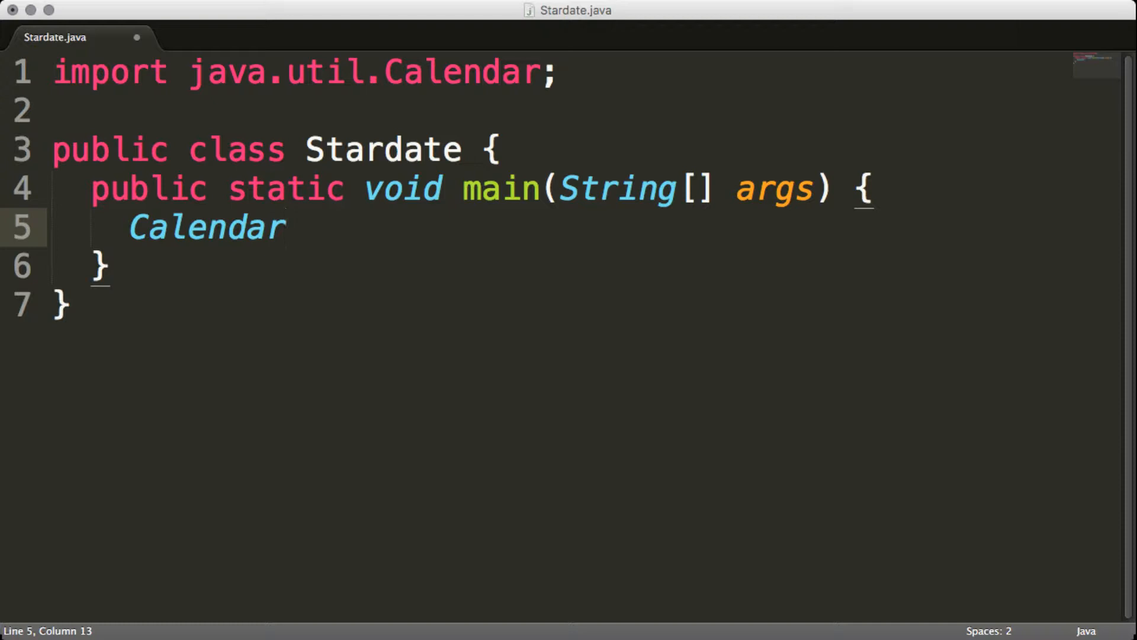
pyautogui.write('calen')
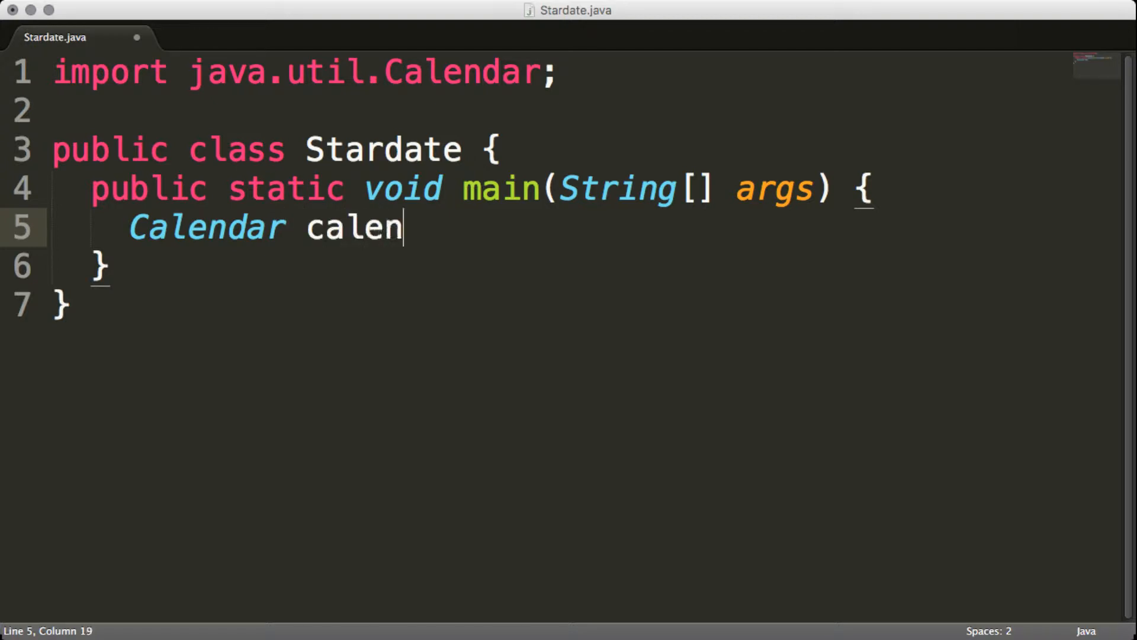
pyautogui.write('dar = C')
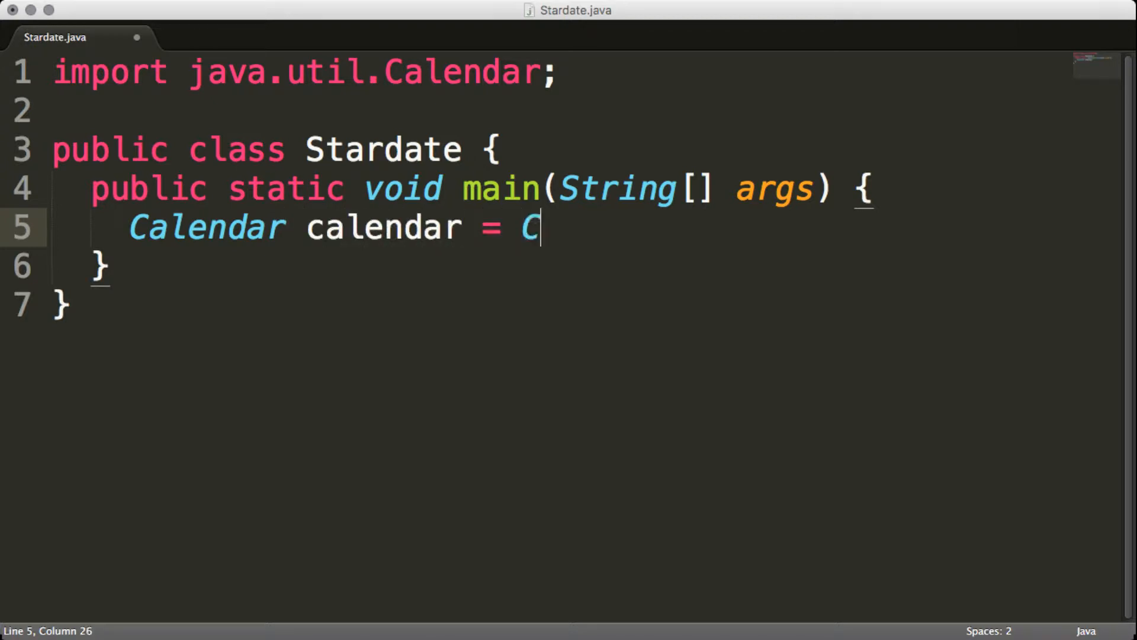
pyautogui.write('alendar.getI')
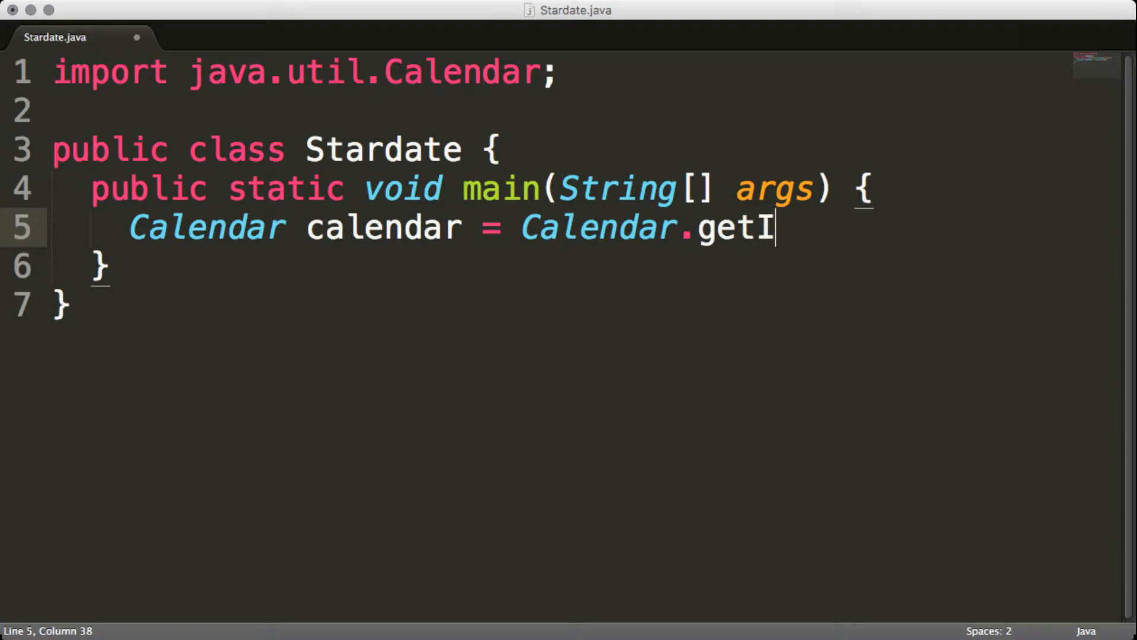
pyautogui.write('nstance();')
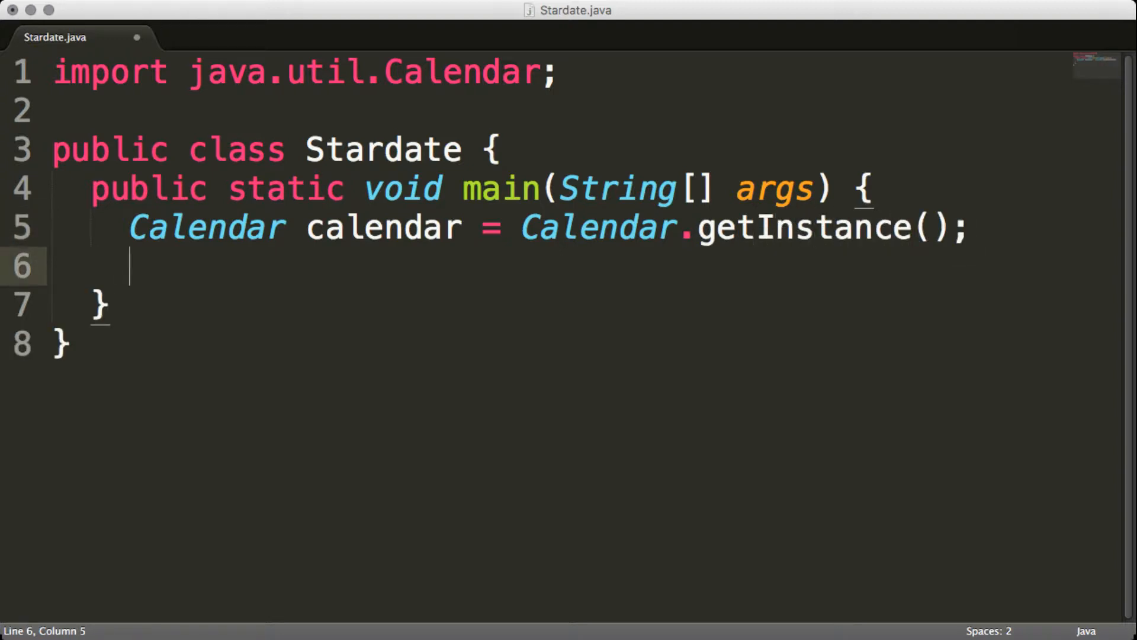
# Declare int dayOfYear from calendar.get(Calendar.DAY_OF_YEAR)
pyautogui.write('int')
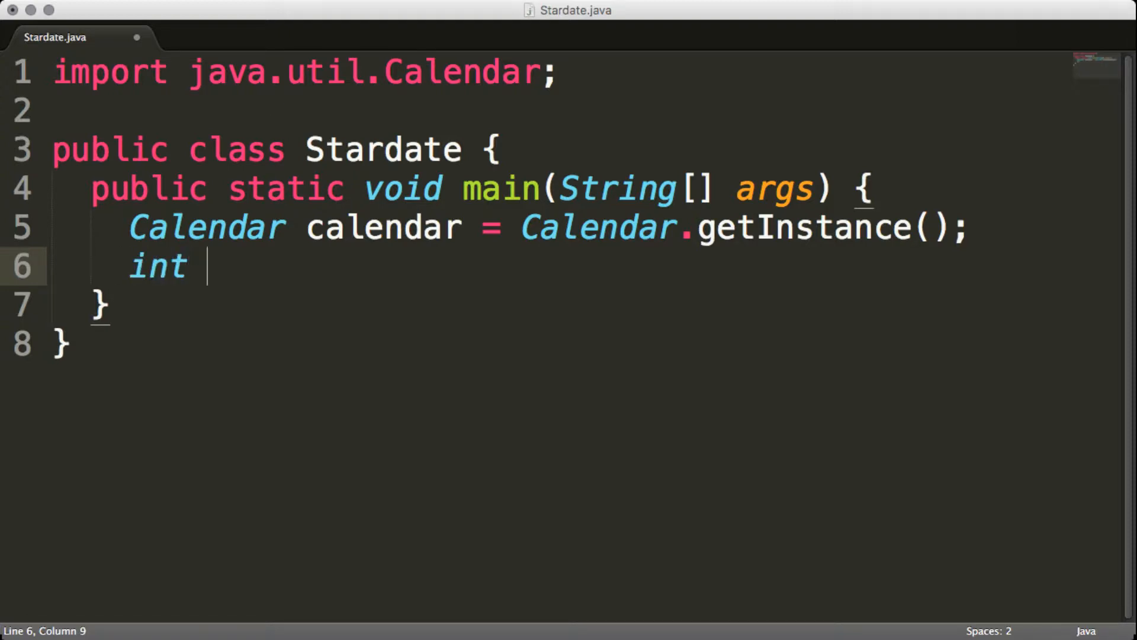
pyautogui.write('day')
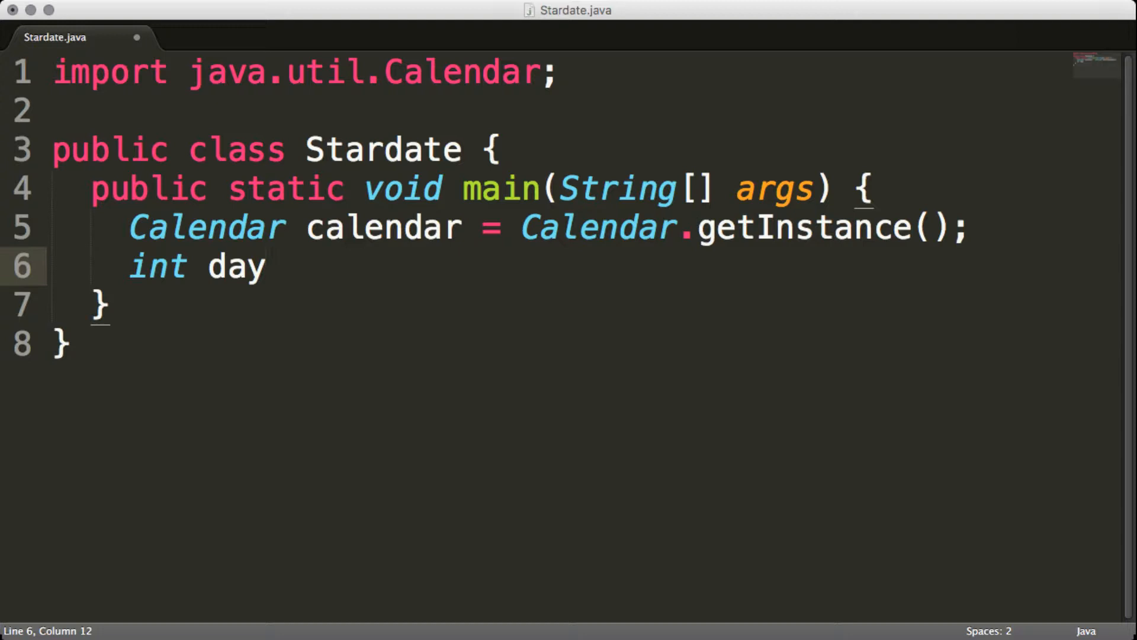
pyautogui.write('OfYear =')
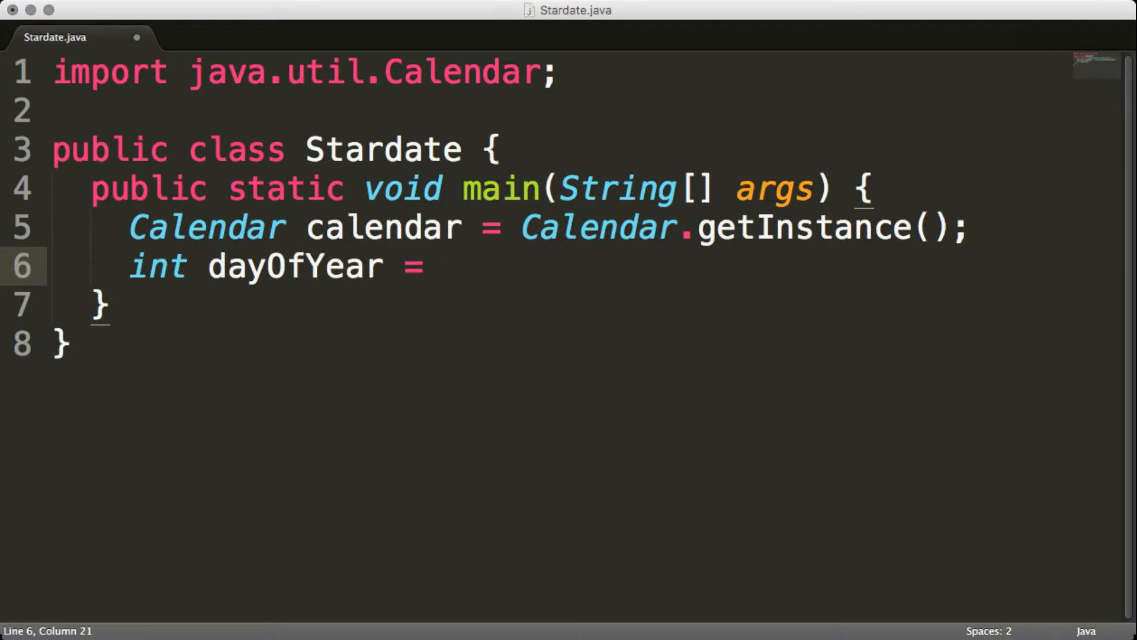
pyautogui.write('calendar')
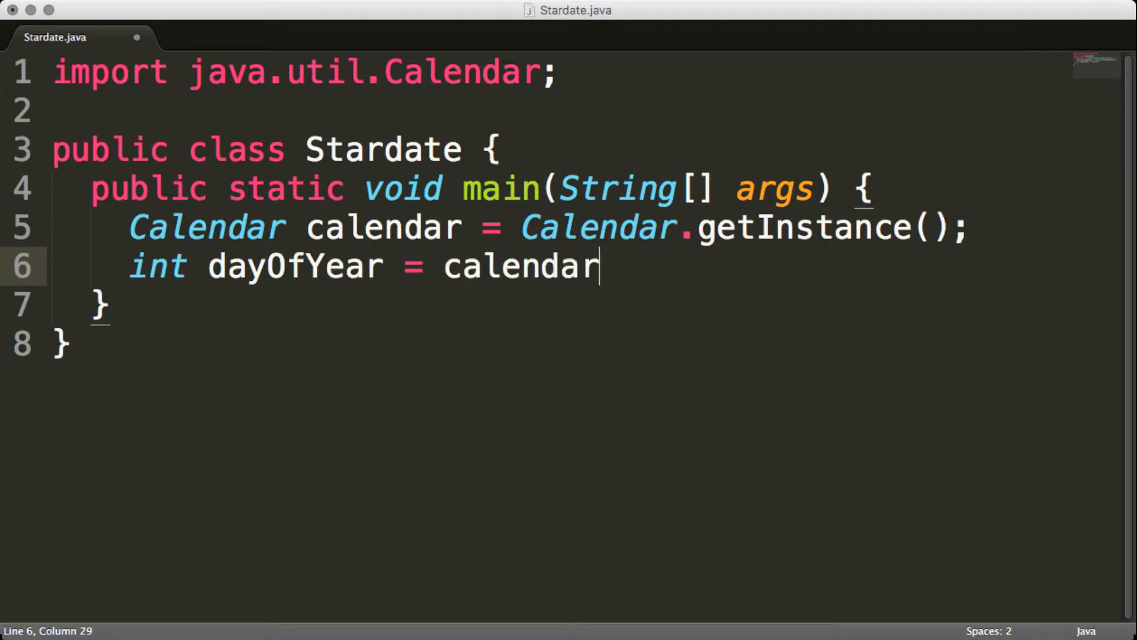
pyautogui.write('.get(C)')
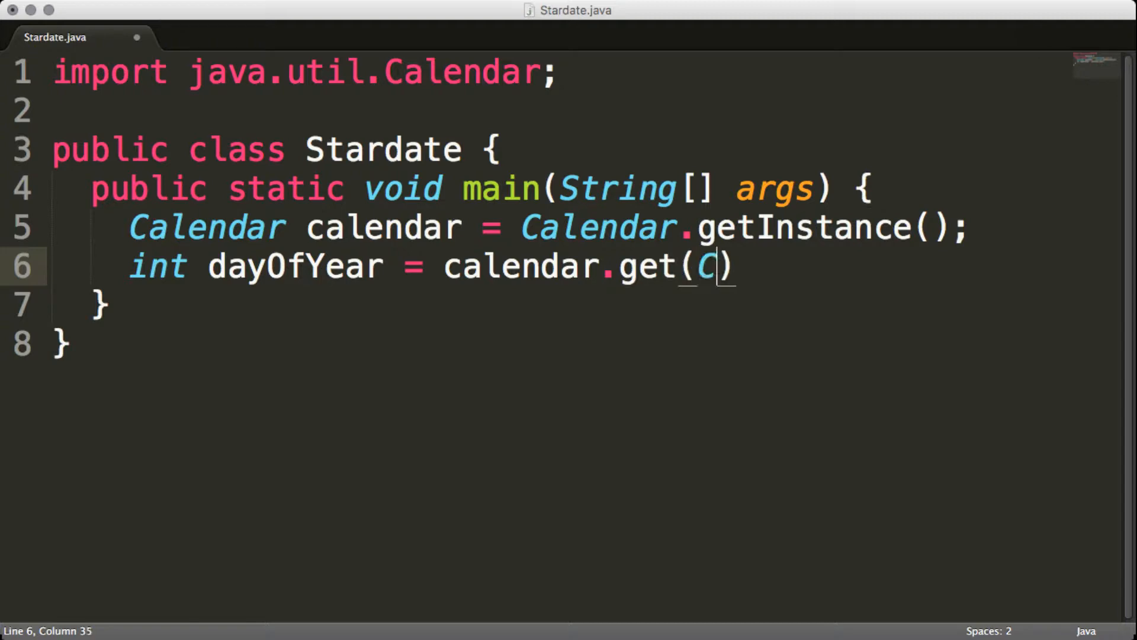
pyautogui.write('alendar.')
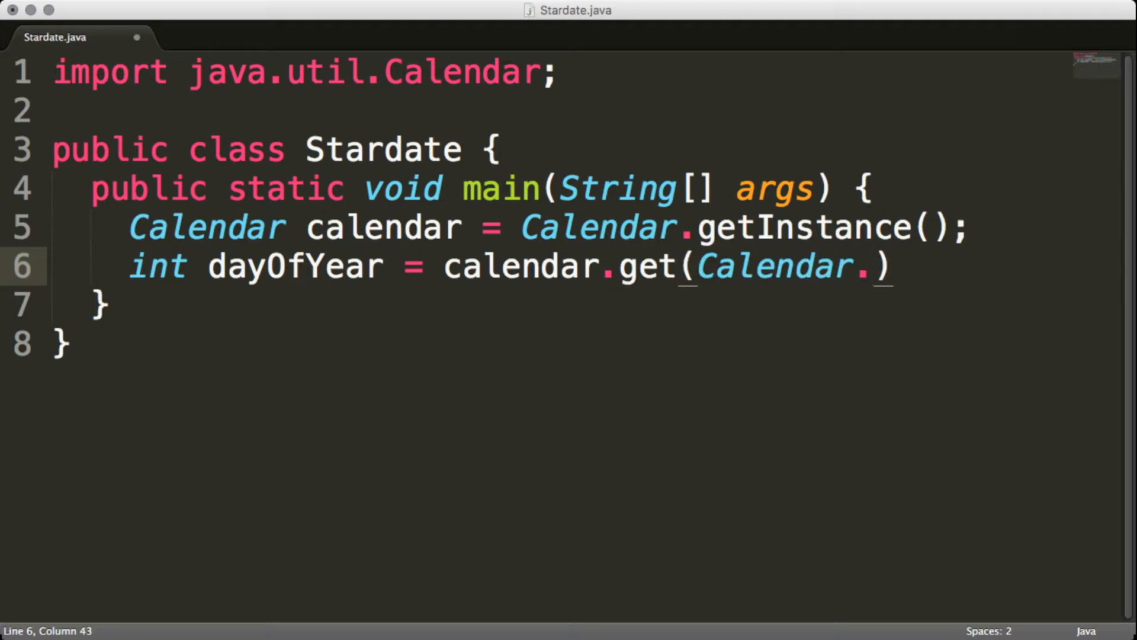
pyautogui.write('DAY_OF_YEAR')
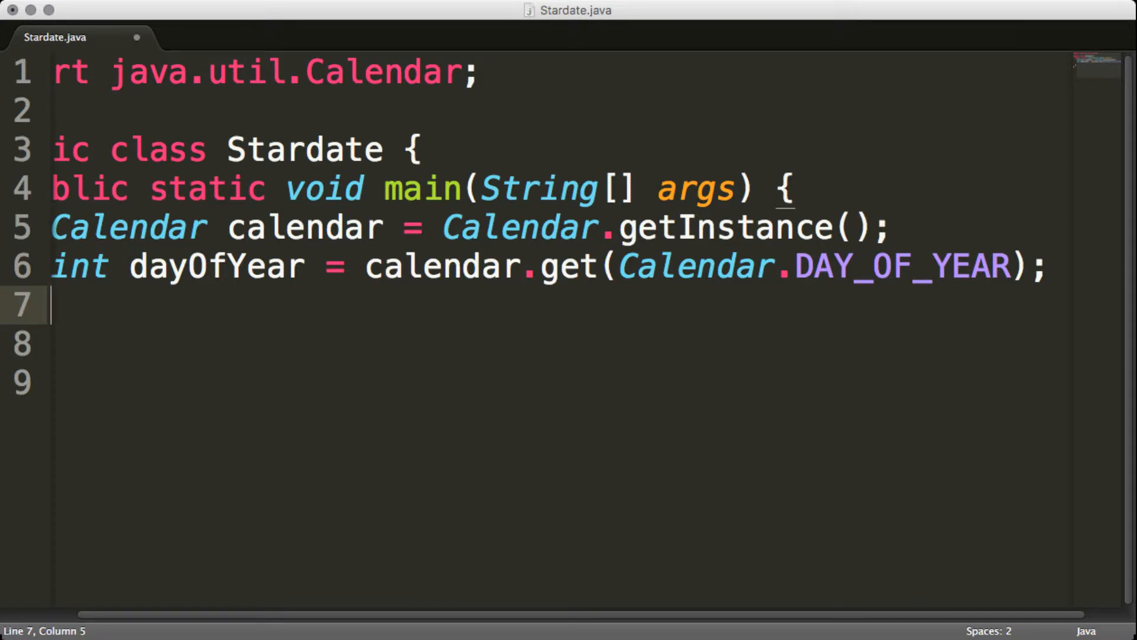
# Print dayOfYear with System.out.println(dayOfYear); and save
pyautogui.write('System.out.prin')
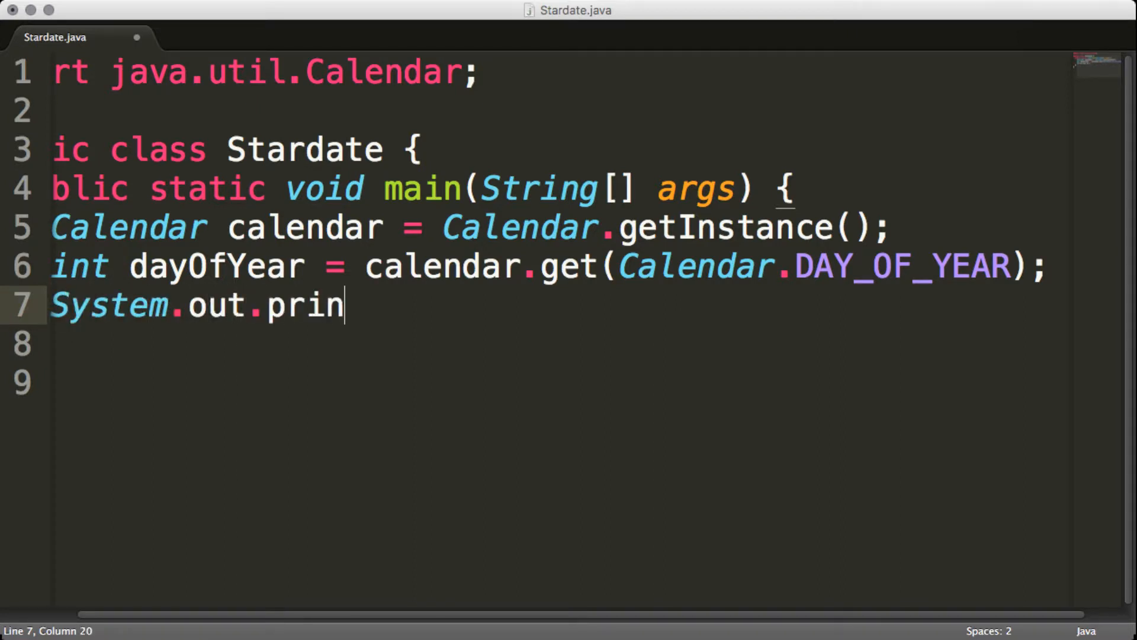
pyautogui.write('tln(da')
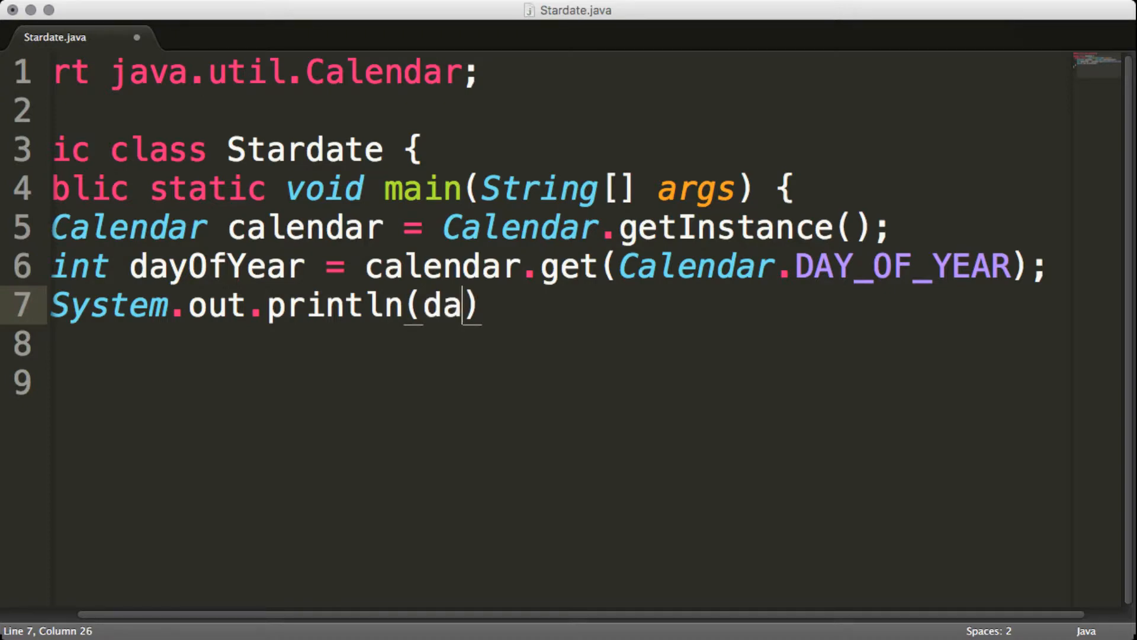
pyautogui.write('yOfYear);')
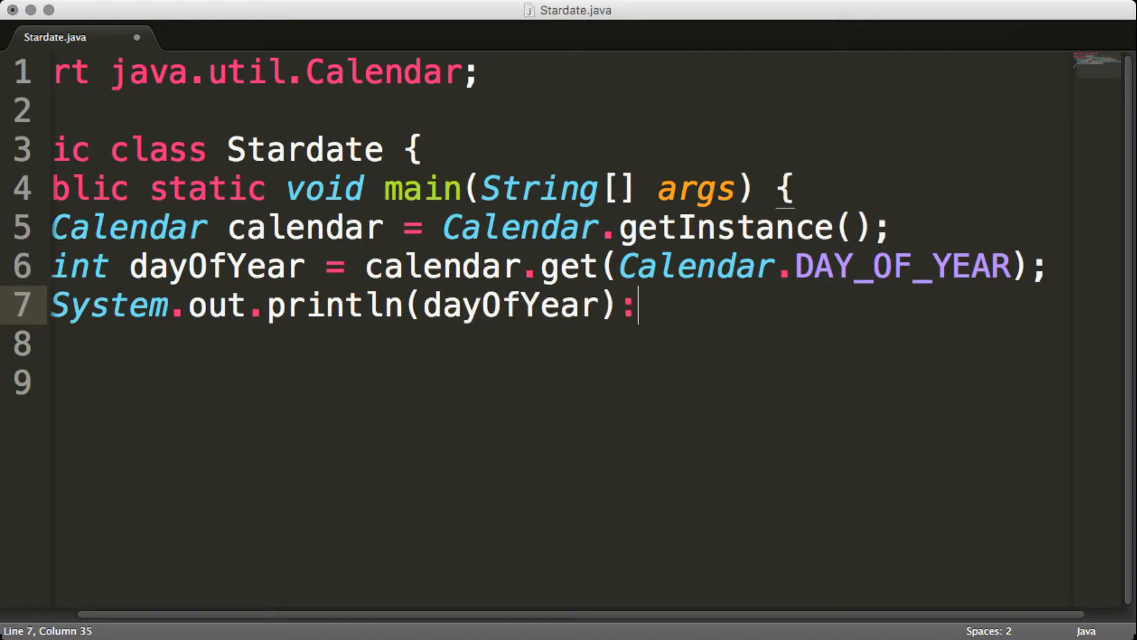
pyautogui.press('cmd+s')
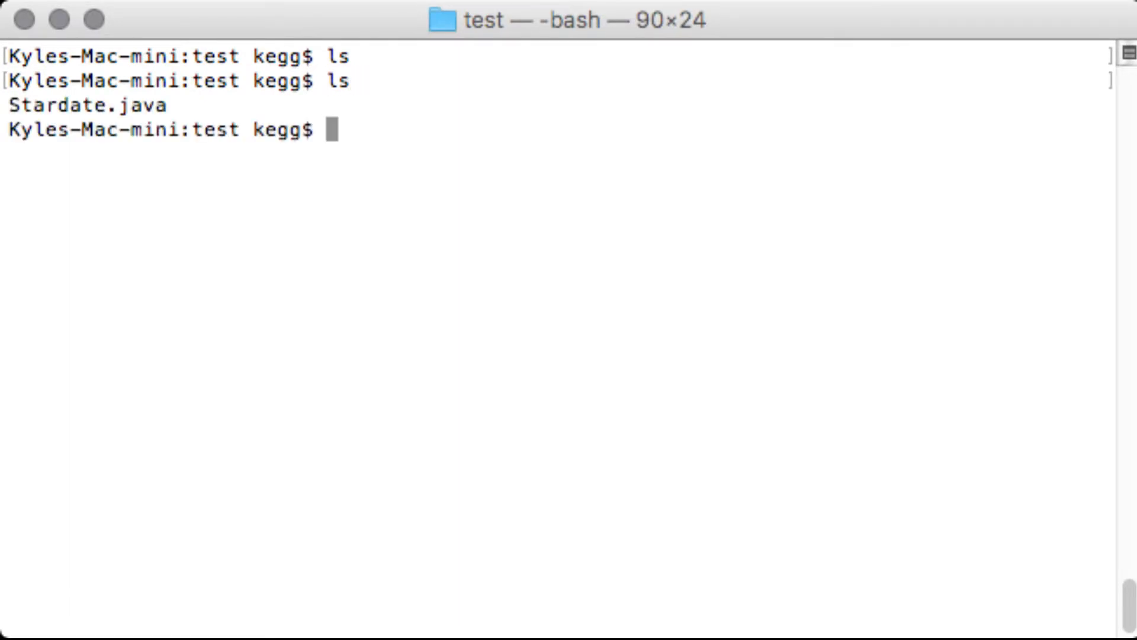
# Begin the javac Stardate command in Terminal and save Stardate.java
pyautogui.write('javac St')
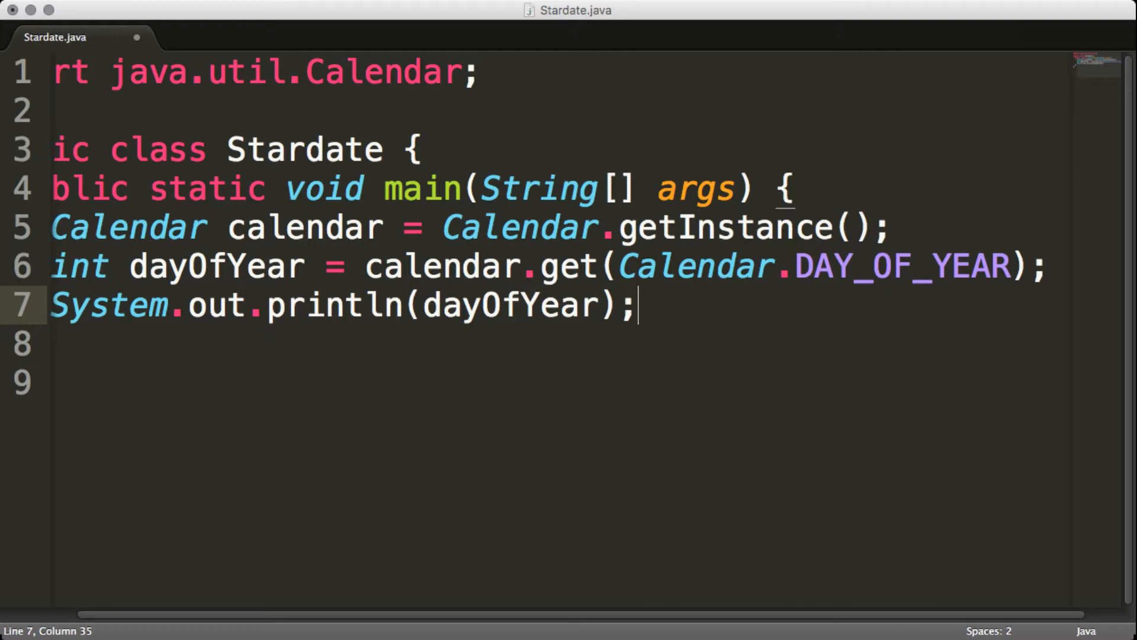
pyautogui.press('cmd+s')
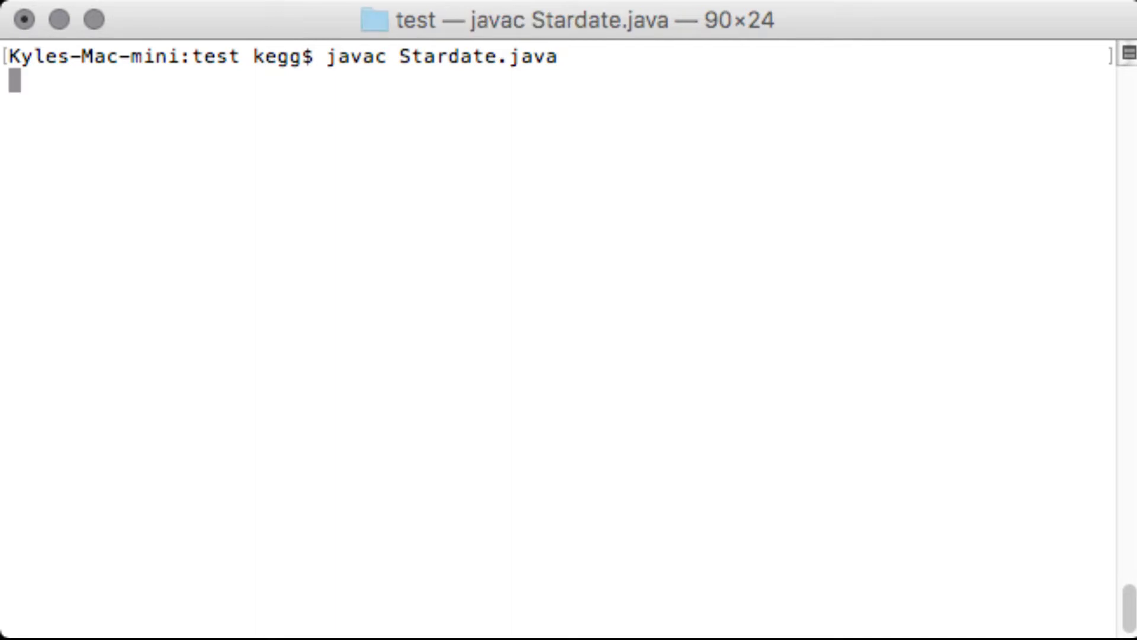
# Run the javac compile, then enter java Stardate to run the program
pyautogui.press('Return')
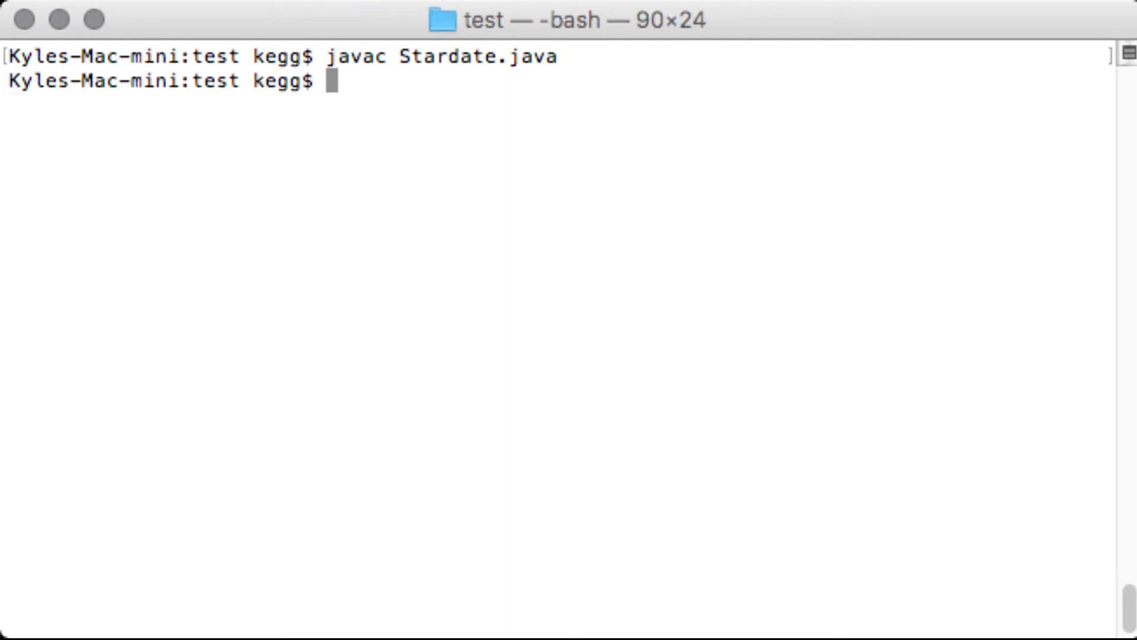
pyautogui.write('java Stardate')
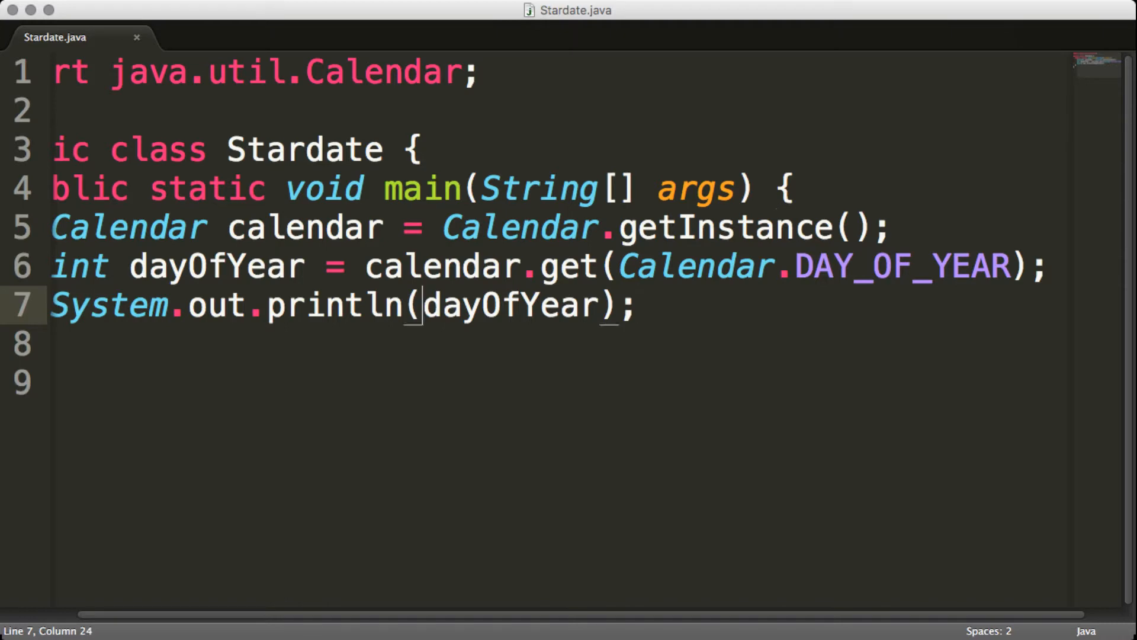
# Make println output Calendar.YEAR + "." + dayOfYear and save the file
pyautogui.write('Calendar.YEAR +')
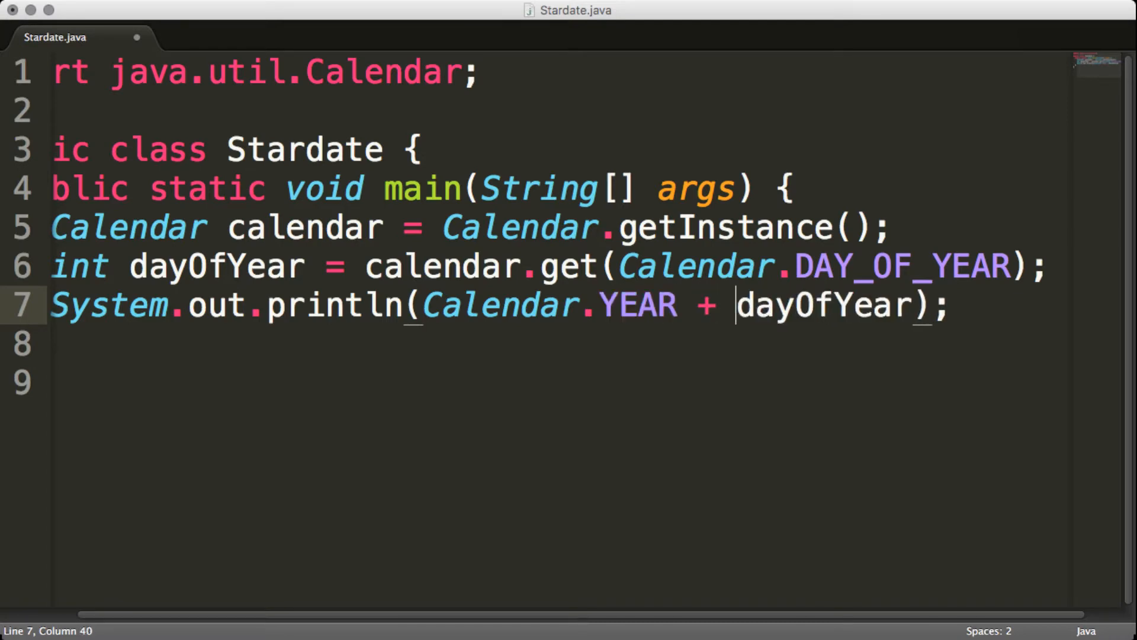
pyautogui.write('"." _')
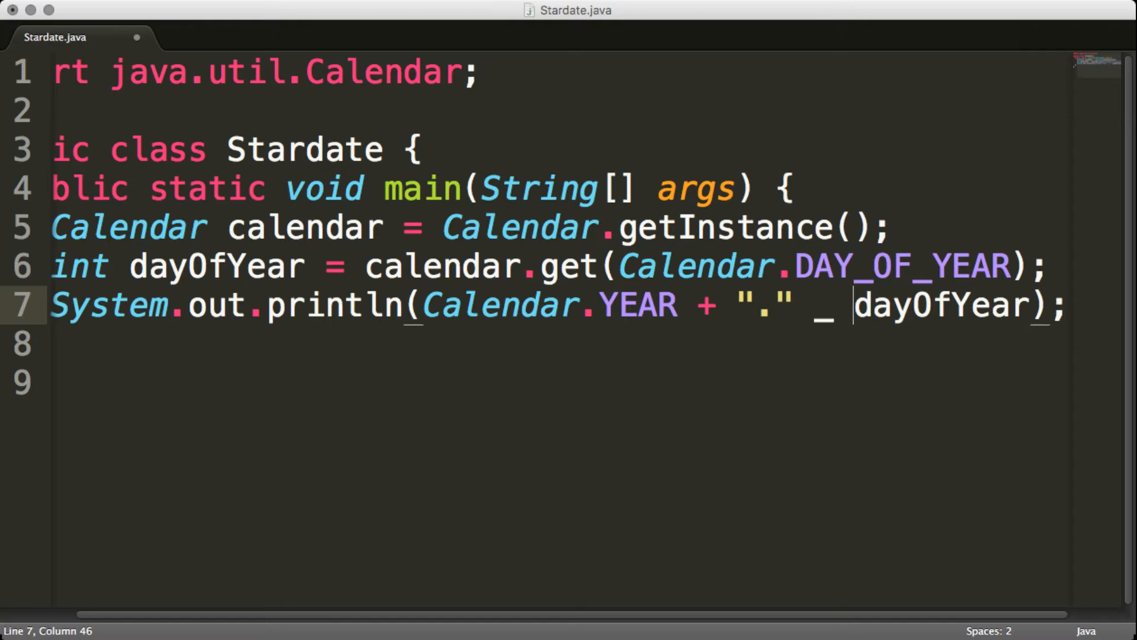
pyautogui.write('+')
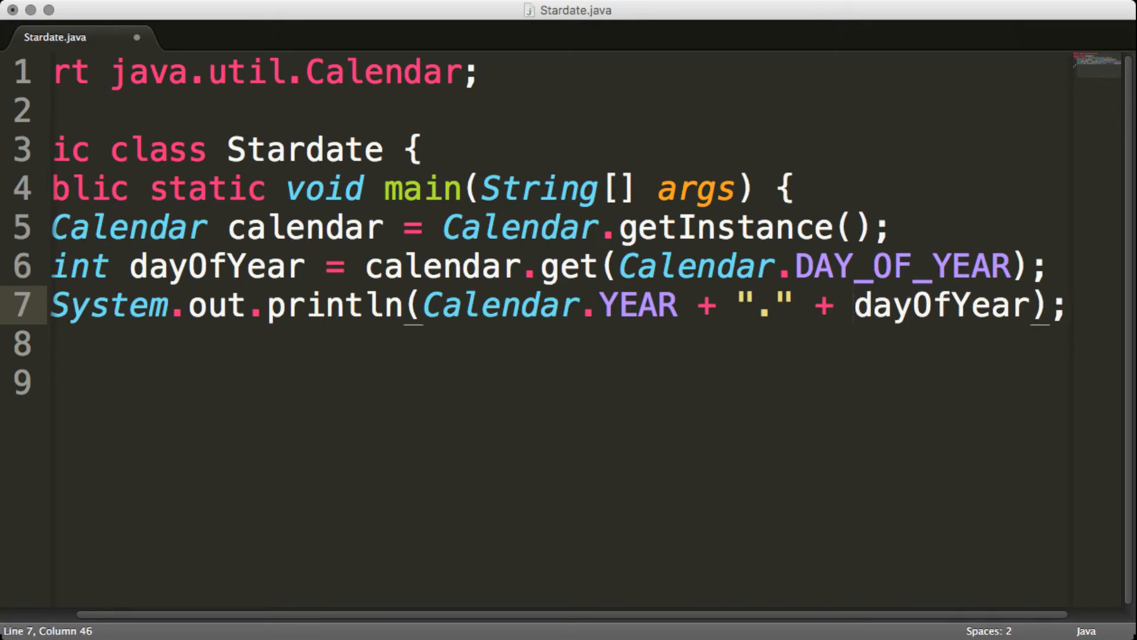
pyautogui.press('cmd+s')
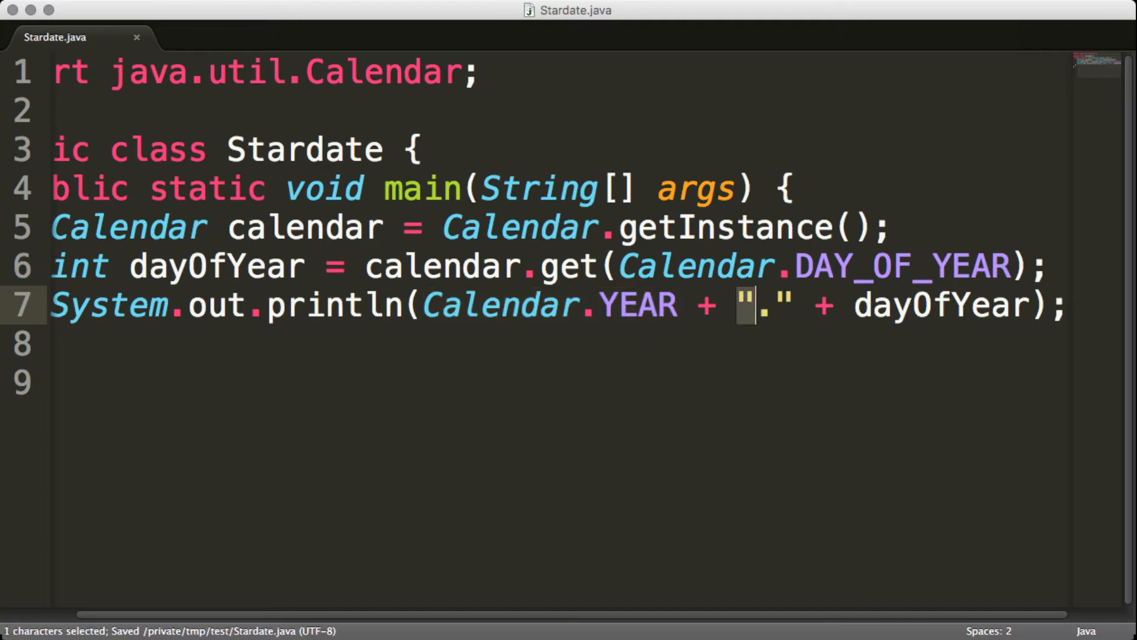
pyautogui.doubleClick(929, 305)
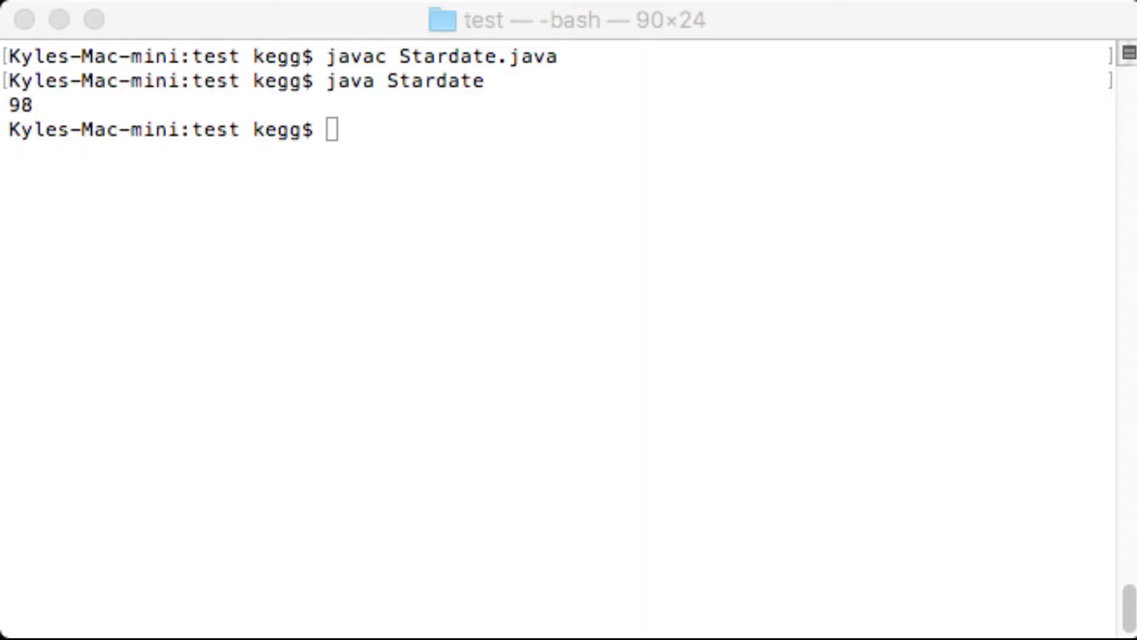
# Recompile with javac Stardate.java and run java Stardate again
pyautogui.write('javac Stardate.java')
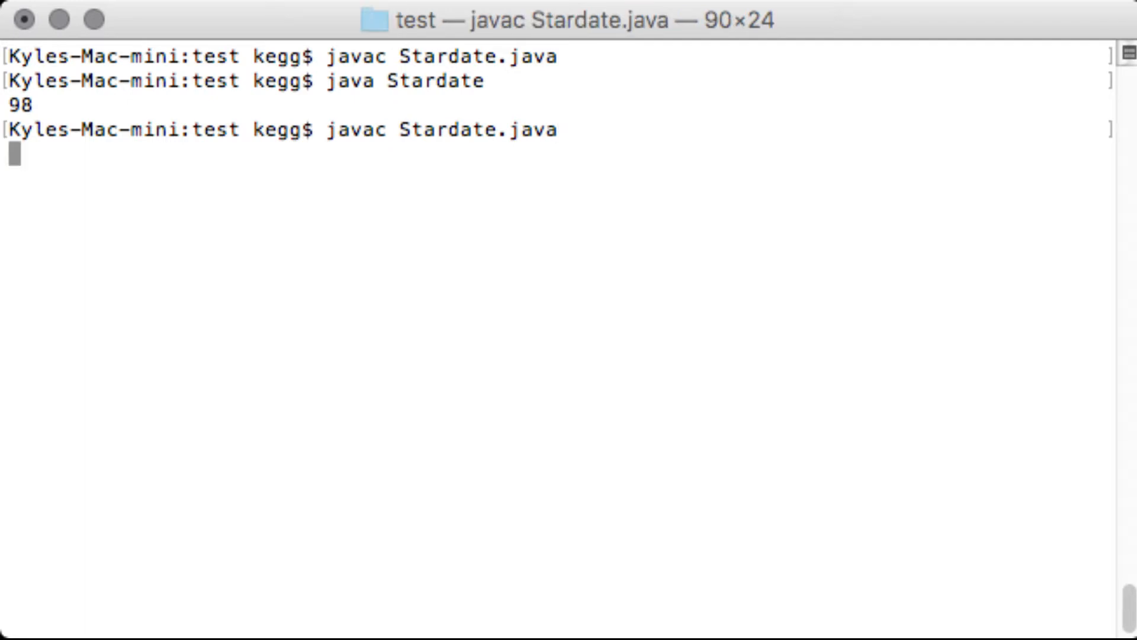
pyautogui.write('java St')
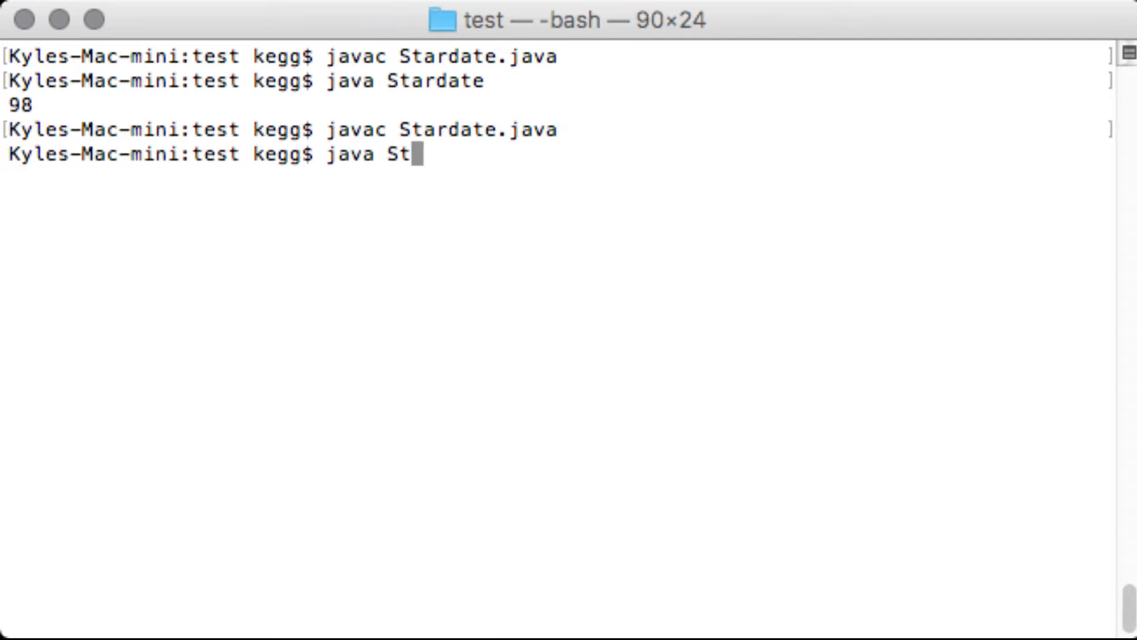
pyautogui.press('Return')
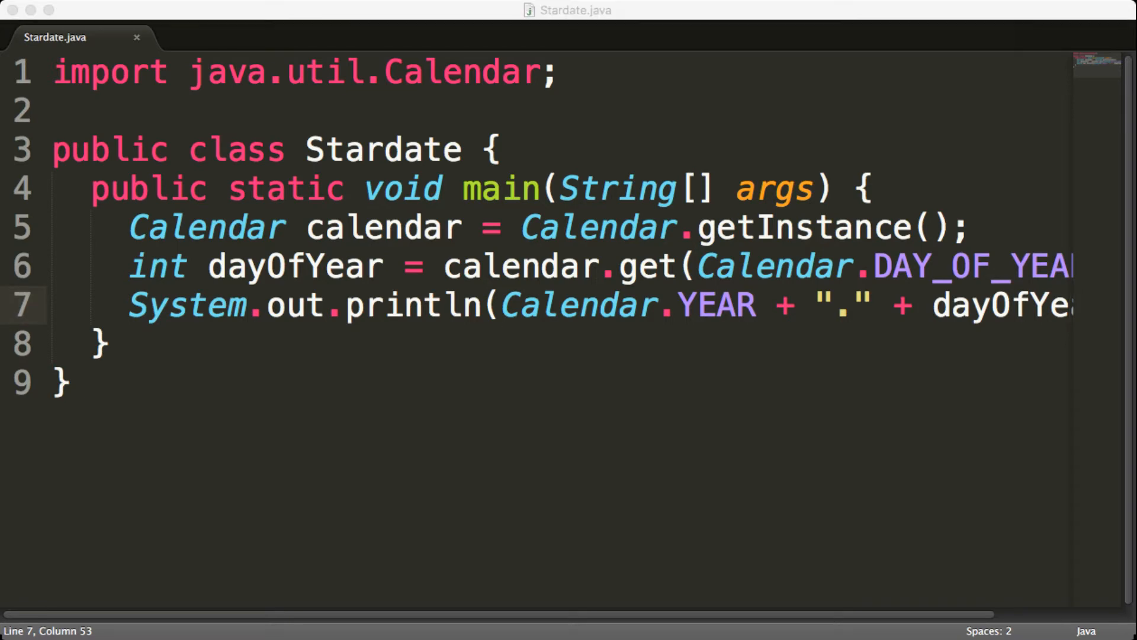
# Replace Calendar.YEAR with calendar.get(Calendar.YEAR) in println and save
pyautogui.moveTo(502, 304); pyautogui.dragTo(754, 304)
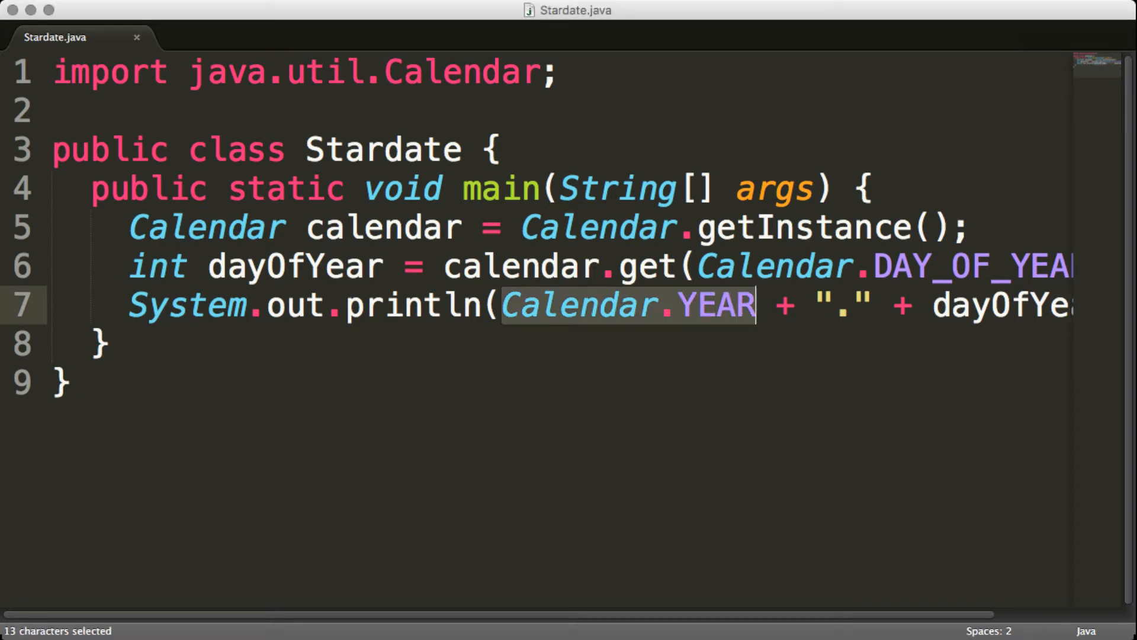
pyautogui.write('calendar')
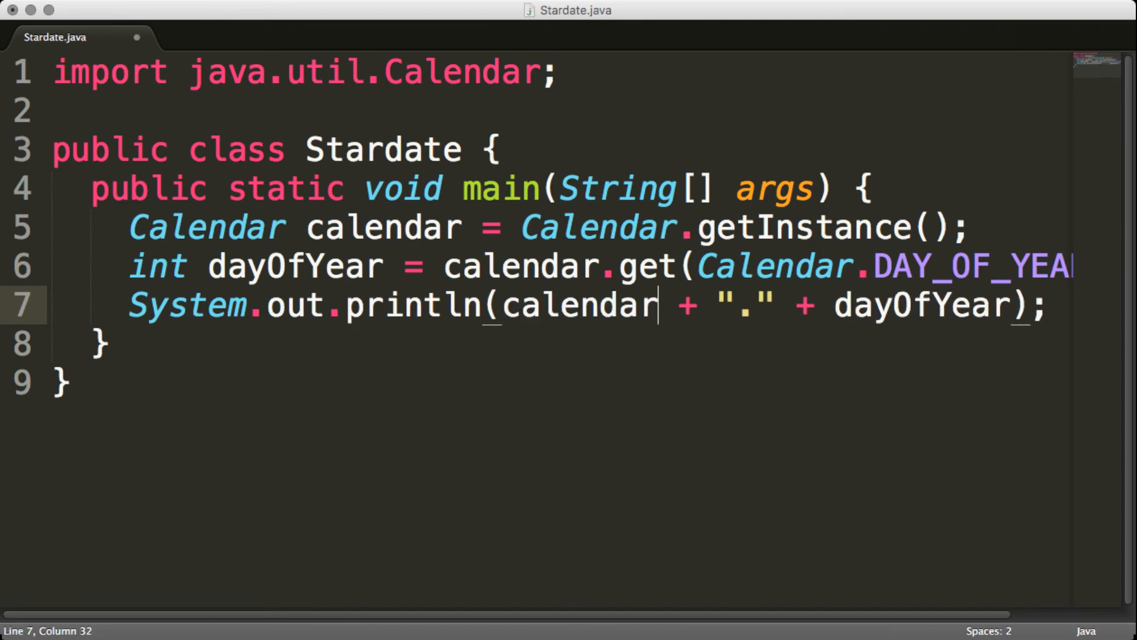
pyautogui.write('.get(Calen')
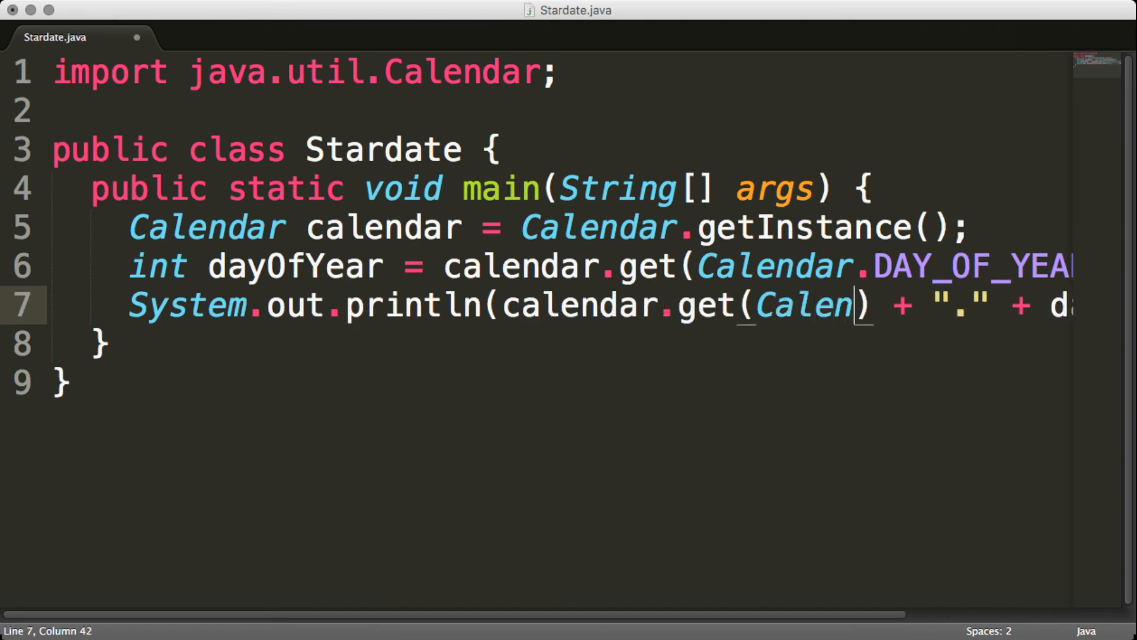
pyautogui.write('dar.YEAR')
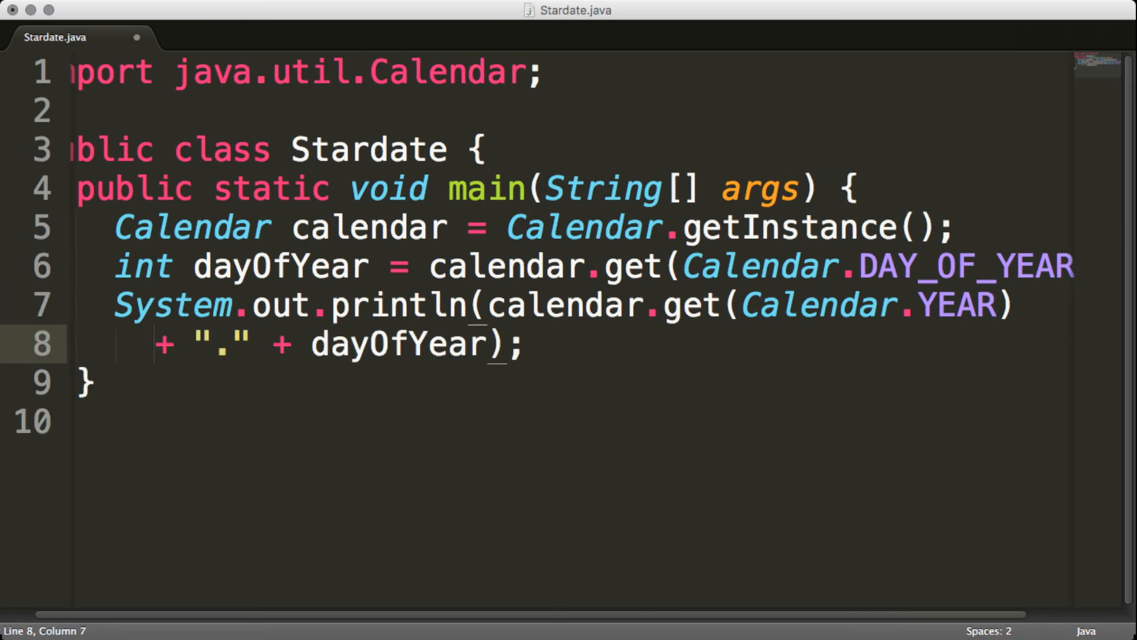
pyautogui.press('cmd+s')
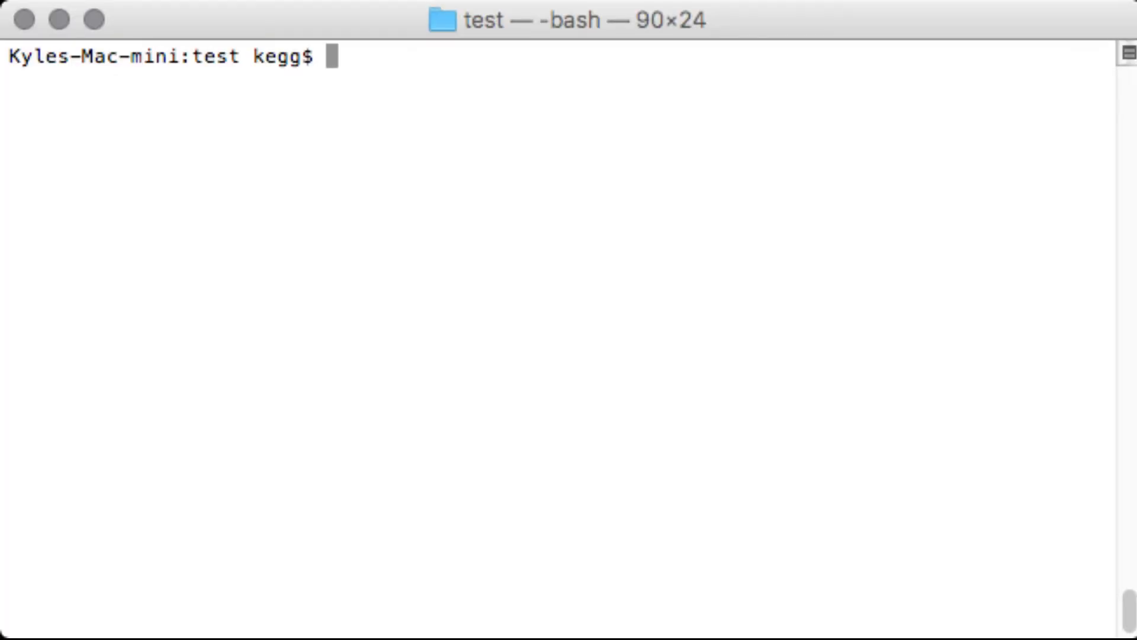
# Compile the revised file with javac Stardate.java and launch java Stardate
pyautogui.write('javac Stardate.java')
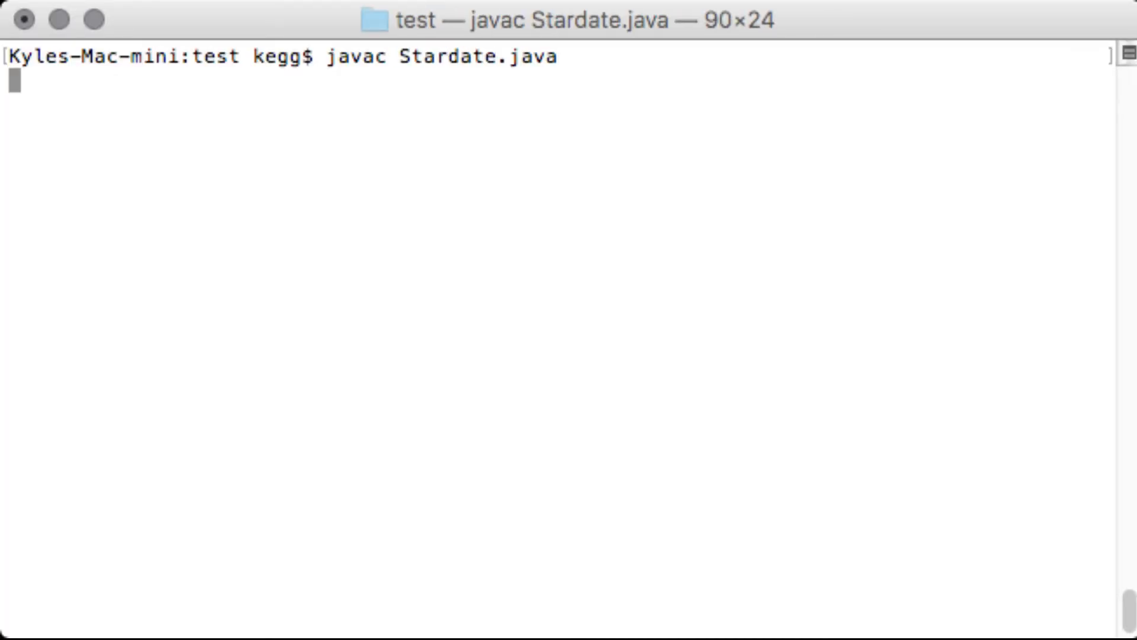
pyautogui.press('Return')
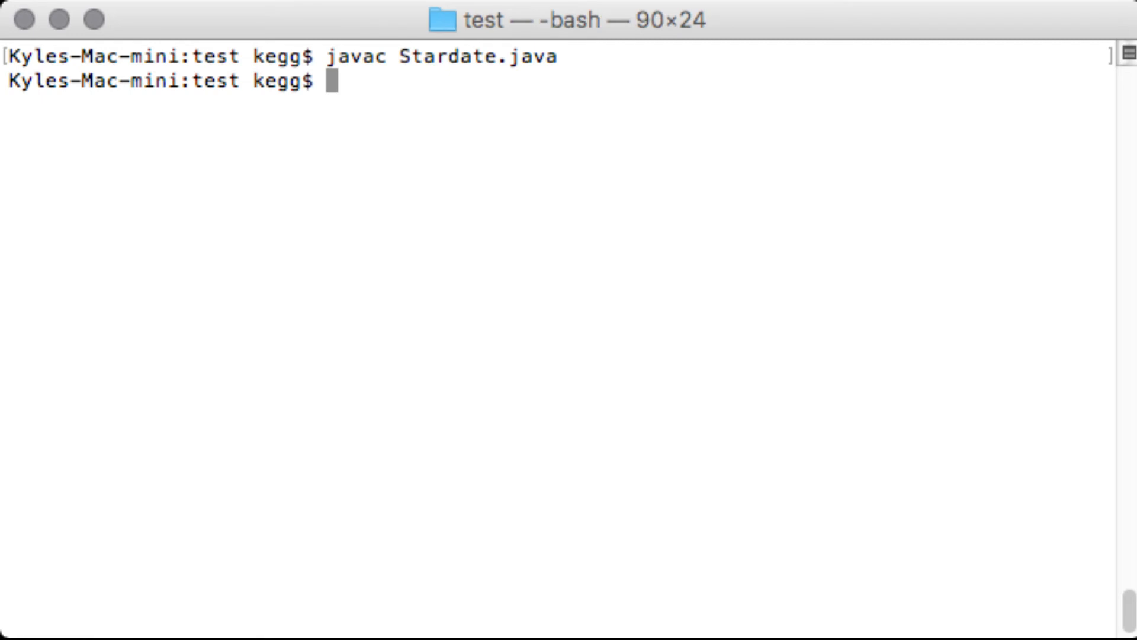
pyautogui.write('java Stardate')
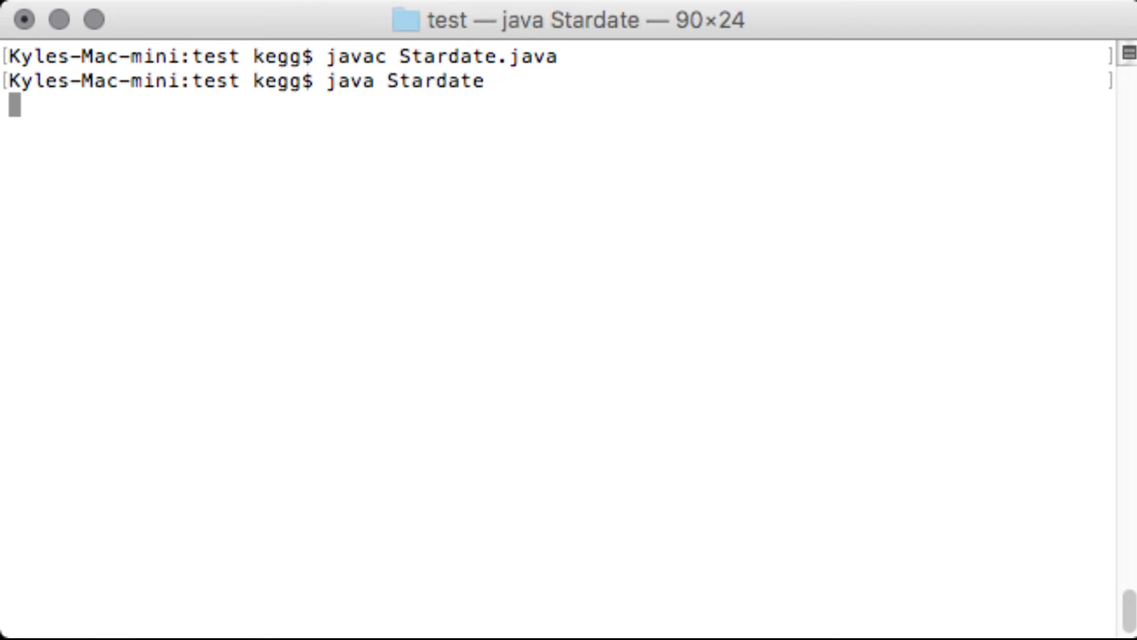